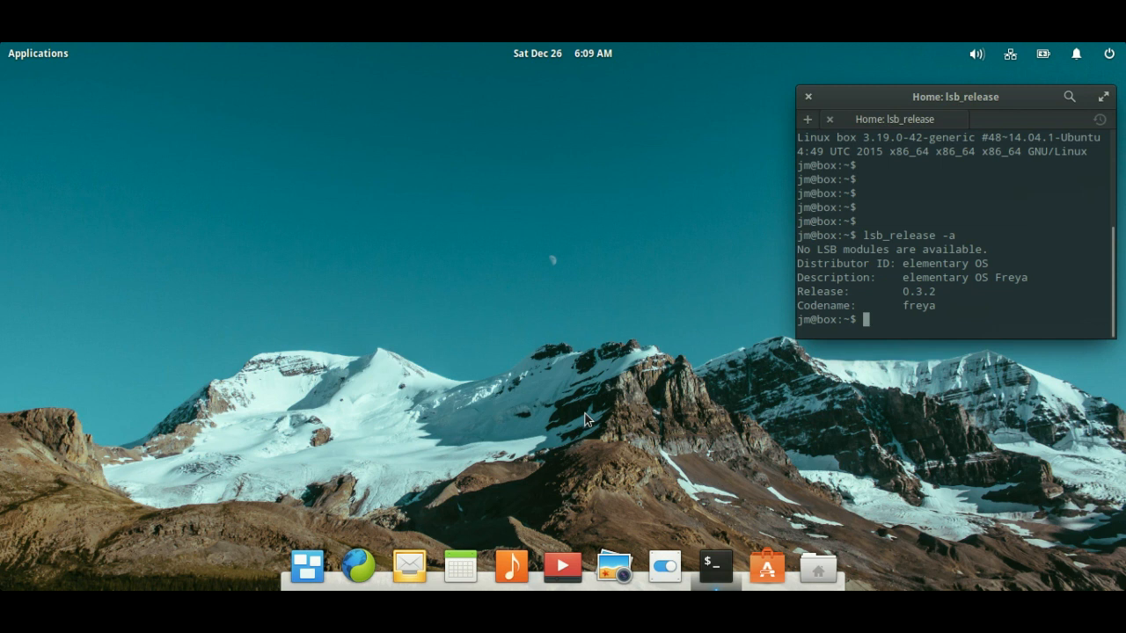
pyautogui.moveTo(949, 301)
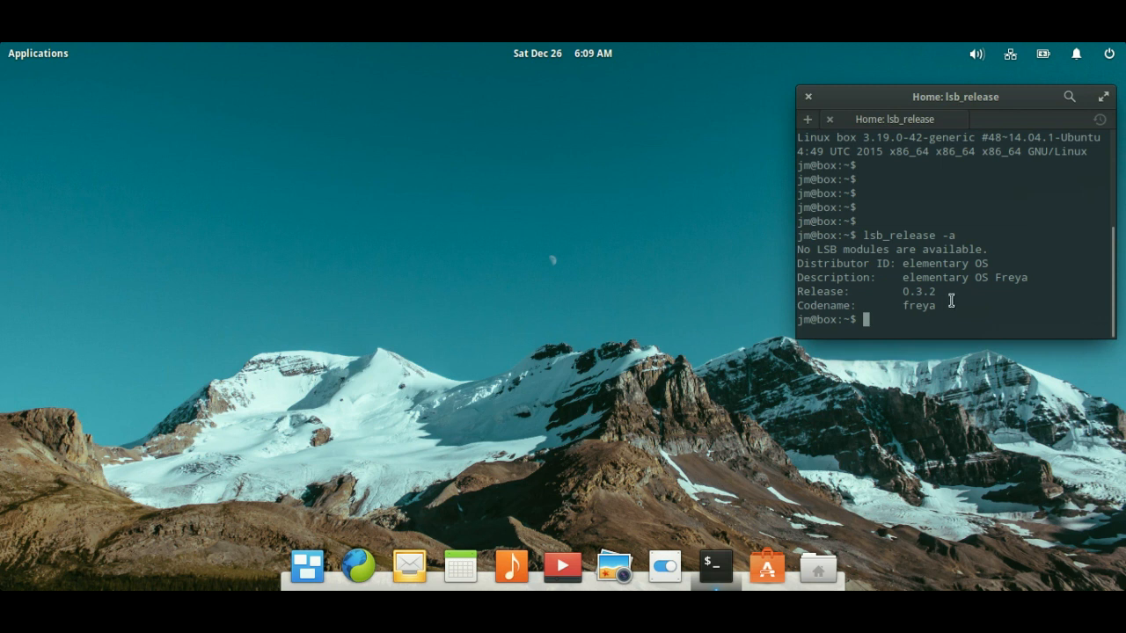
# Step: Select the release number 0.3.2 in the lsb_release -a output
pyautogui.doubleClick(916, 292)
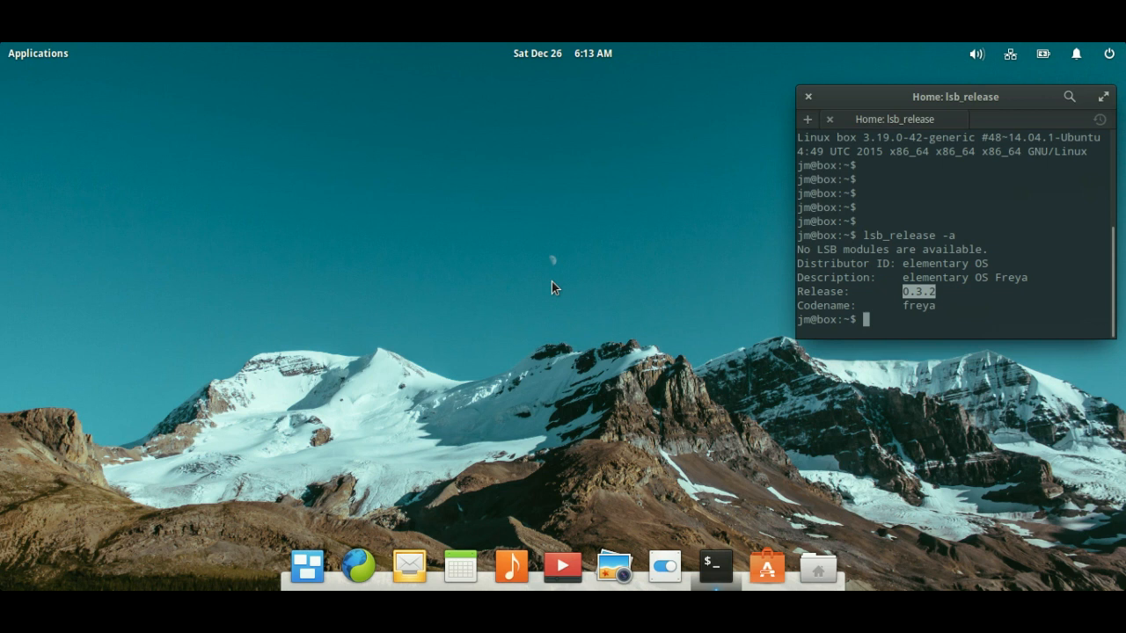
pyautogui.moveTo(528, 294)
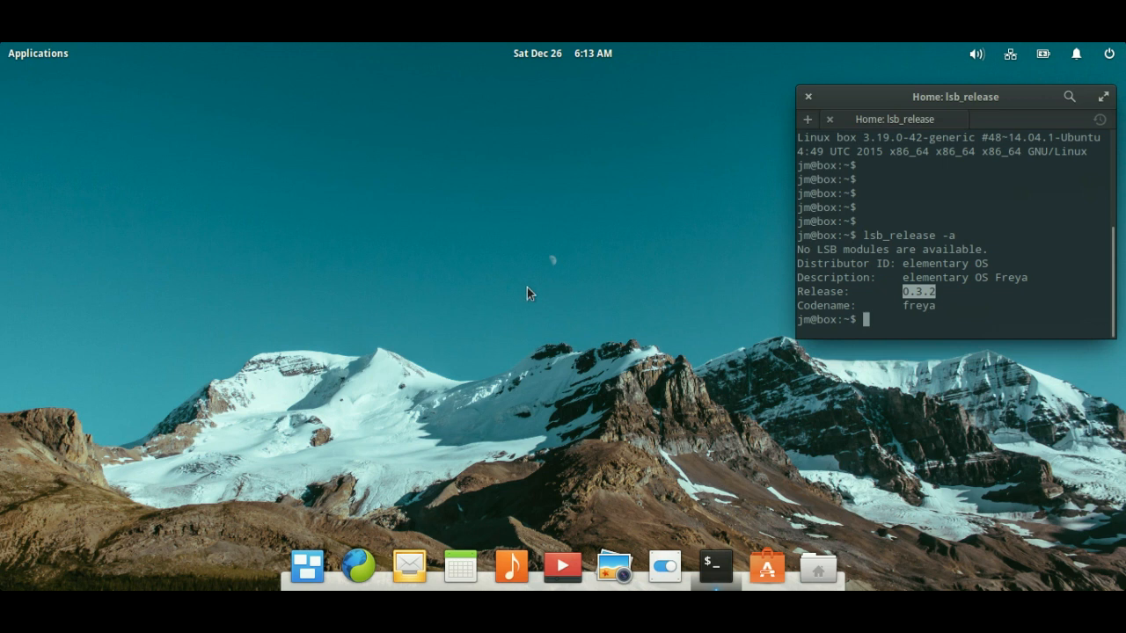
pyautogui.click(37, 53)
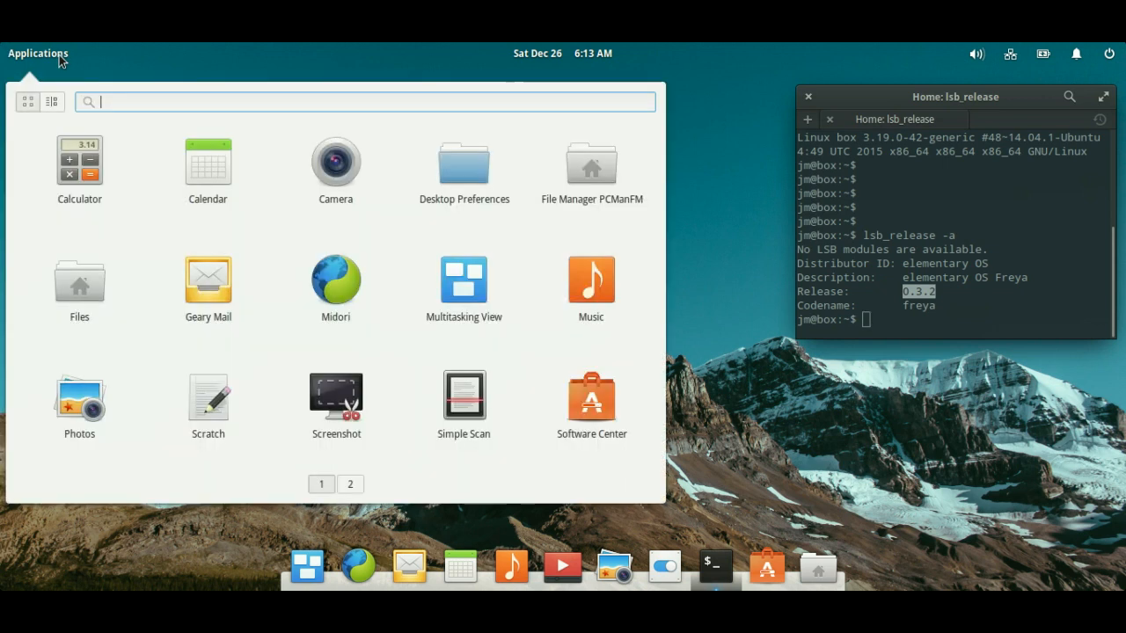
pyautogui.moveTo(710, 433)
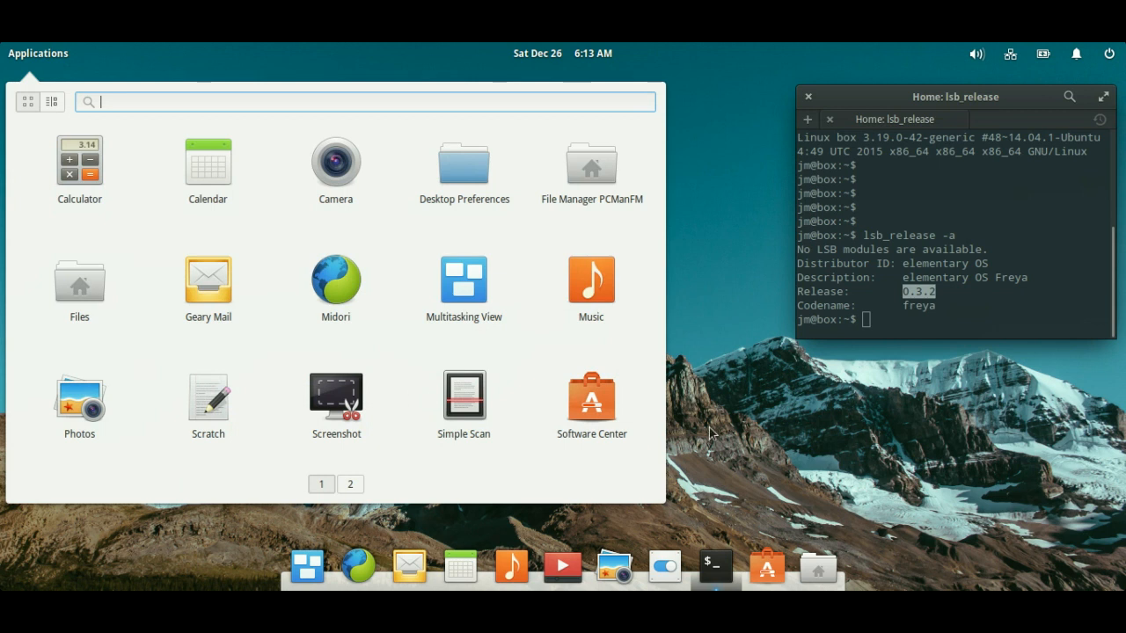
pyautogui.moveTo(967, 446)
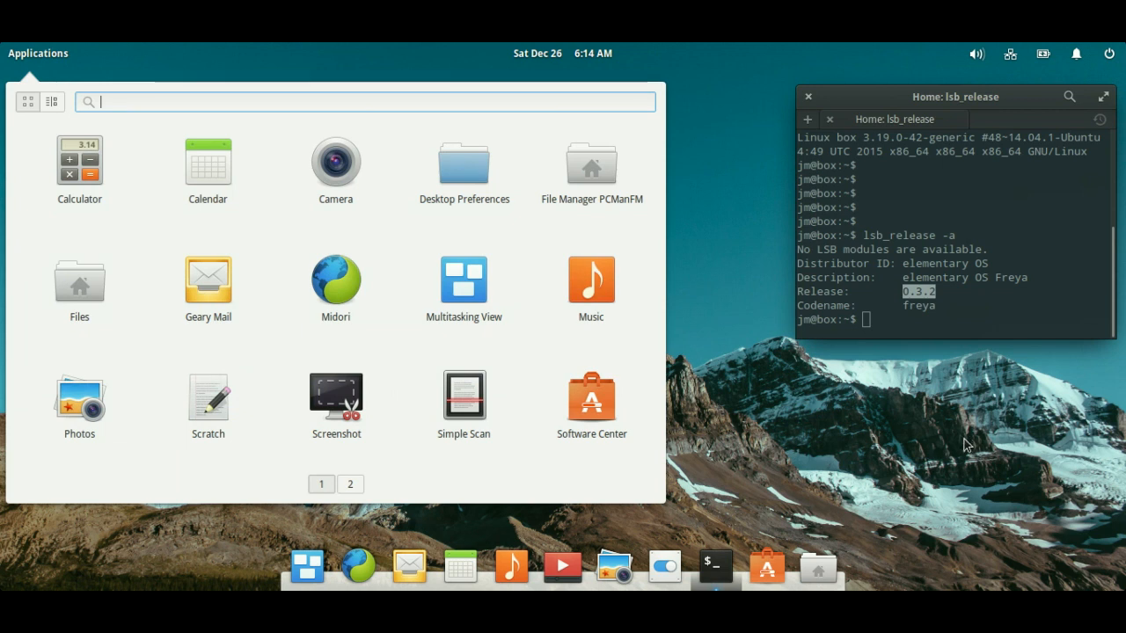
pyautogui.moveTo(893, 444)
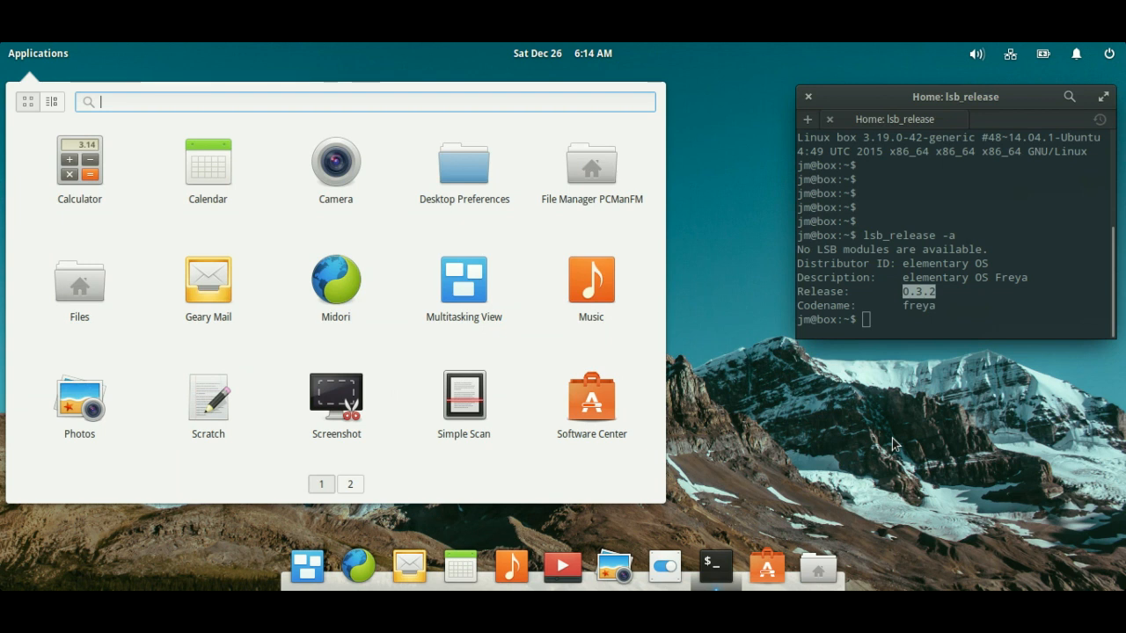
pyautogui.moveTo(865, 449)
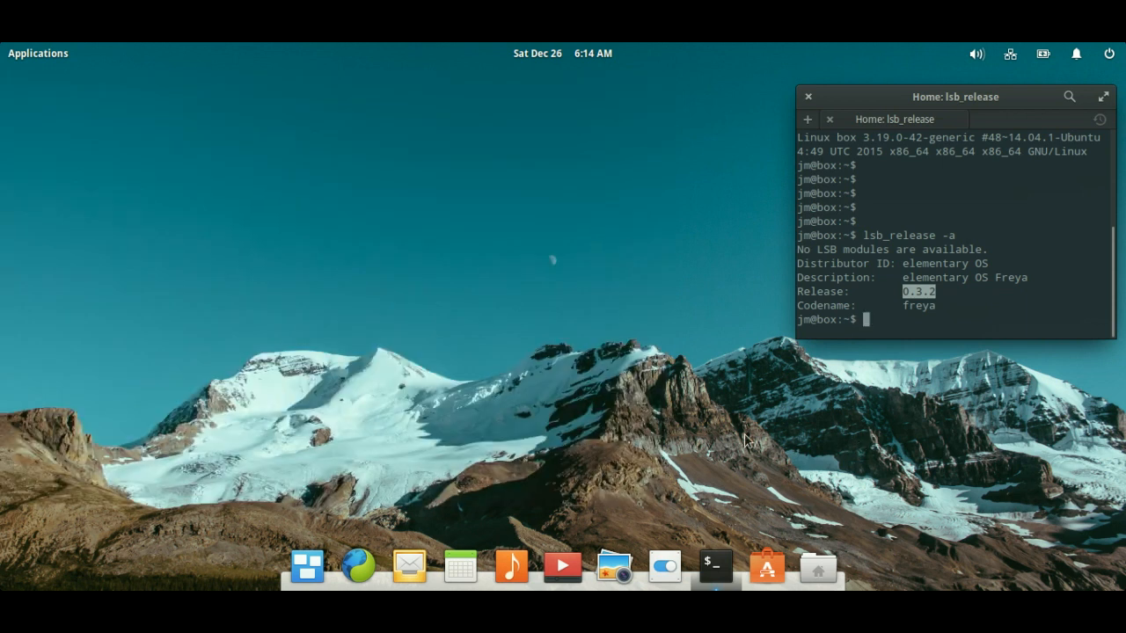
pyautogui.moveTo(485, 489)
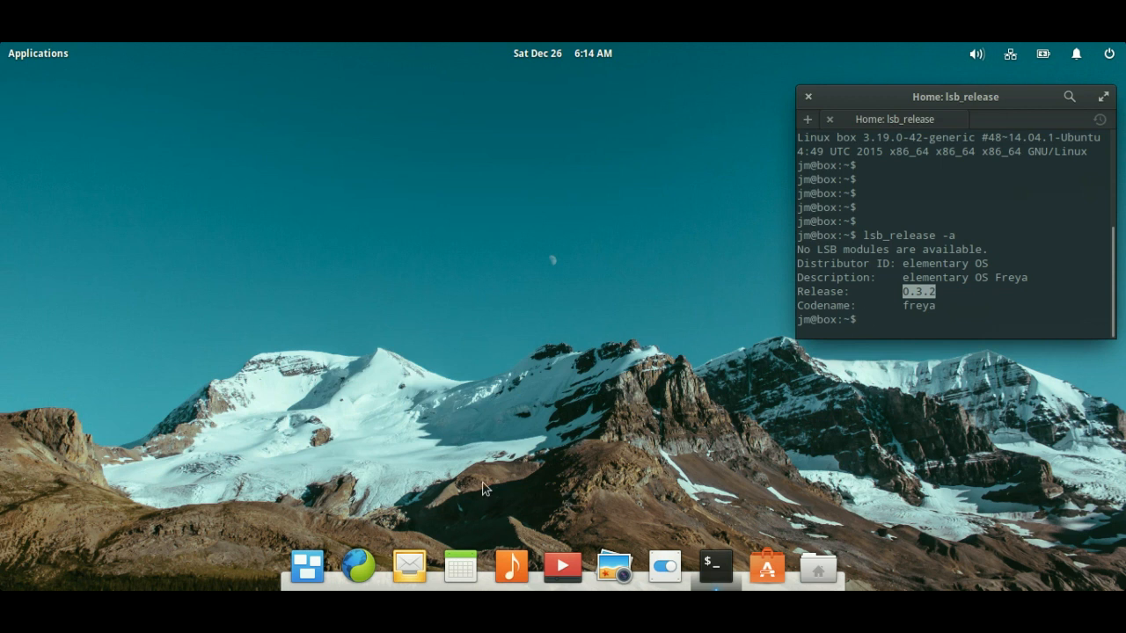
# Step: Launch Files on the SMB network location, view its About window (version 0.2.4) and close it
pyautogui.click(37, 53)
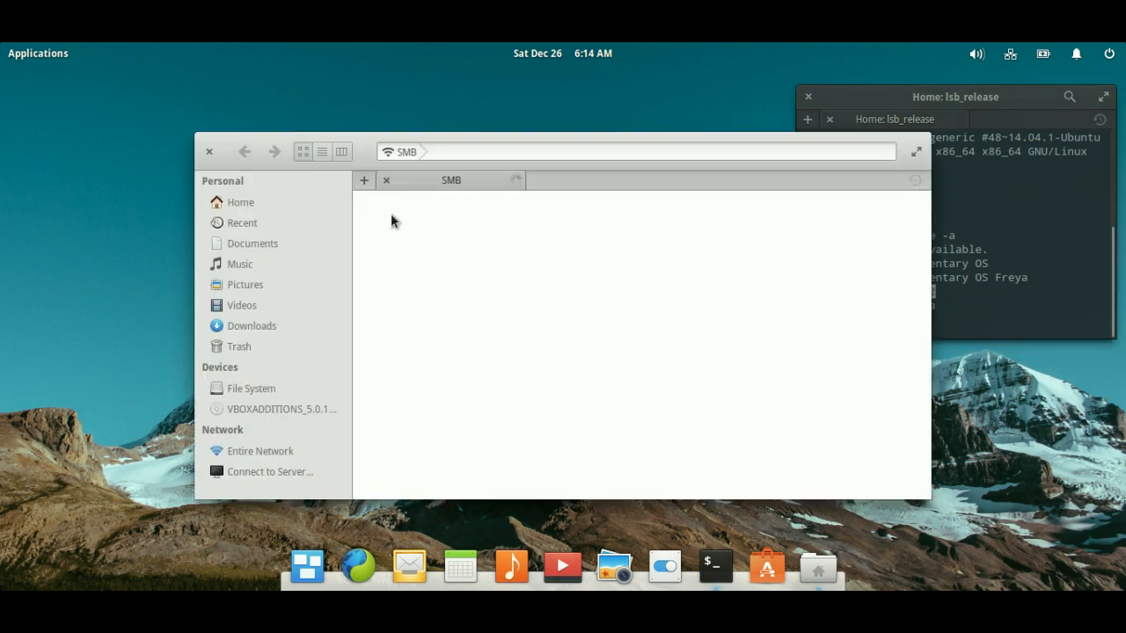
pyautogui.rightClick(818, 567)
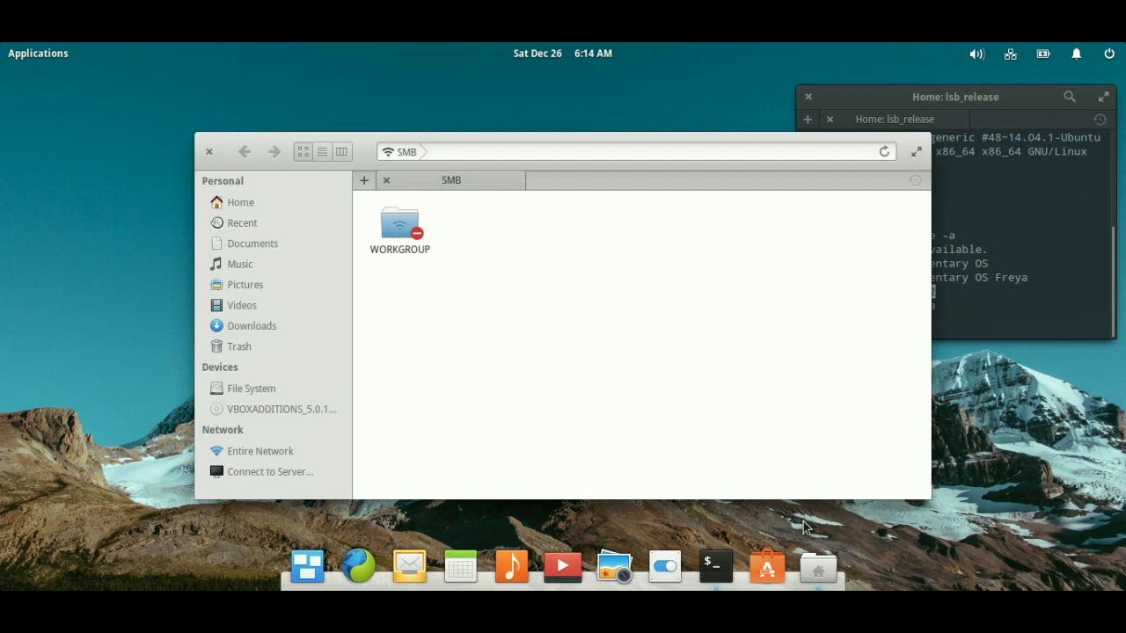
pyautogui.moveTo(827, 573)
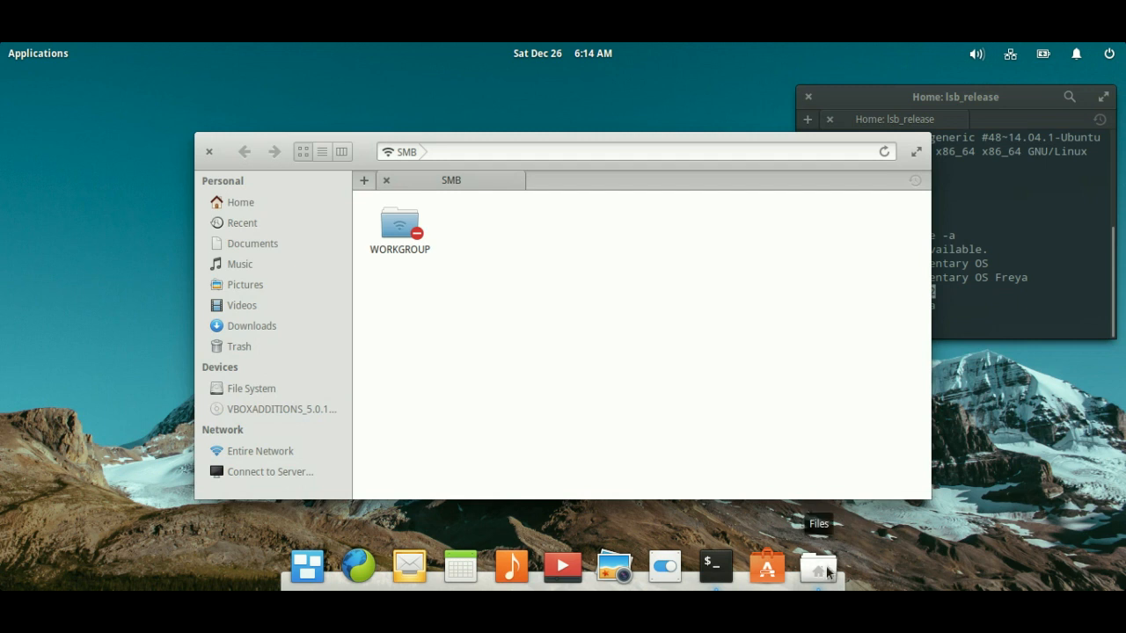
pyautogui.rightClick(817, 567)
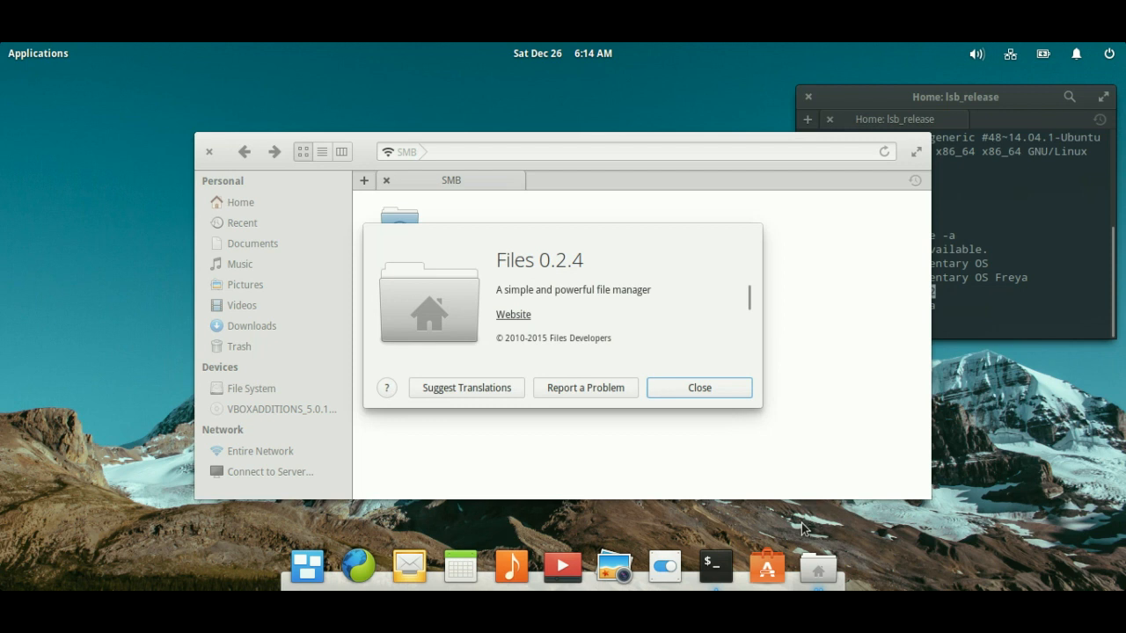
pyautogui.moveTo(566, 233)
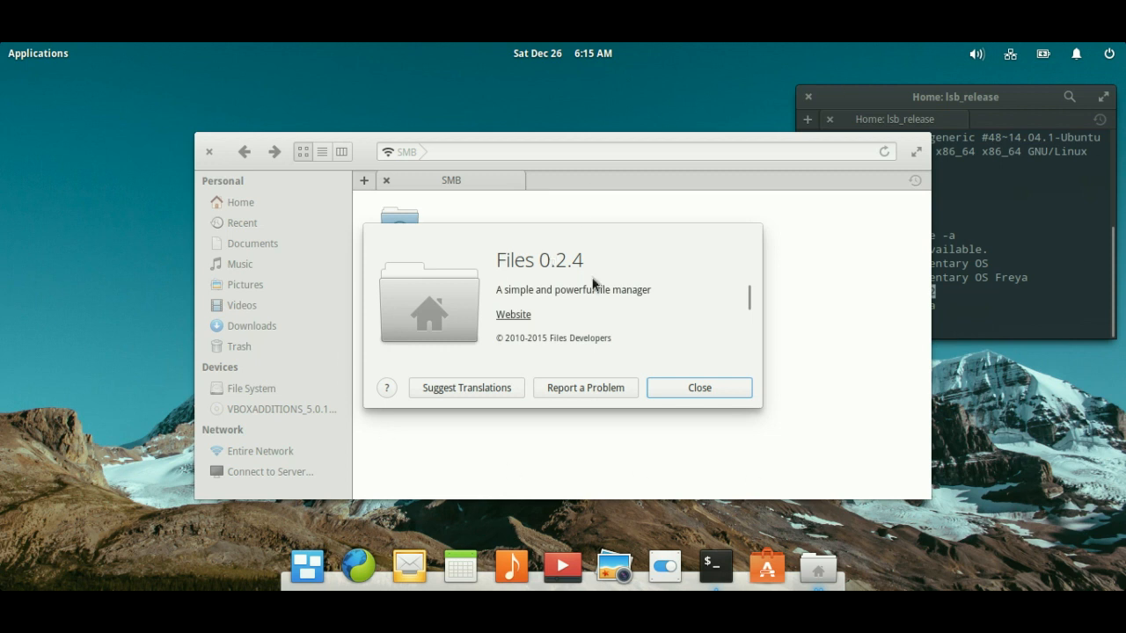
pyautogui.moveTo(700, 370)
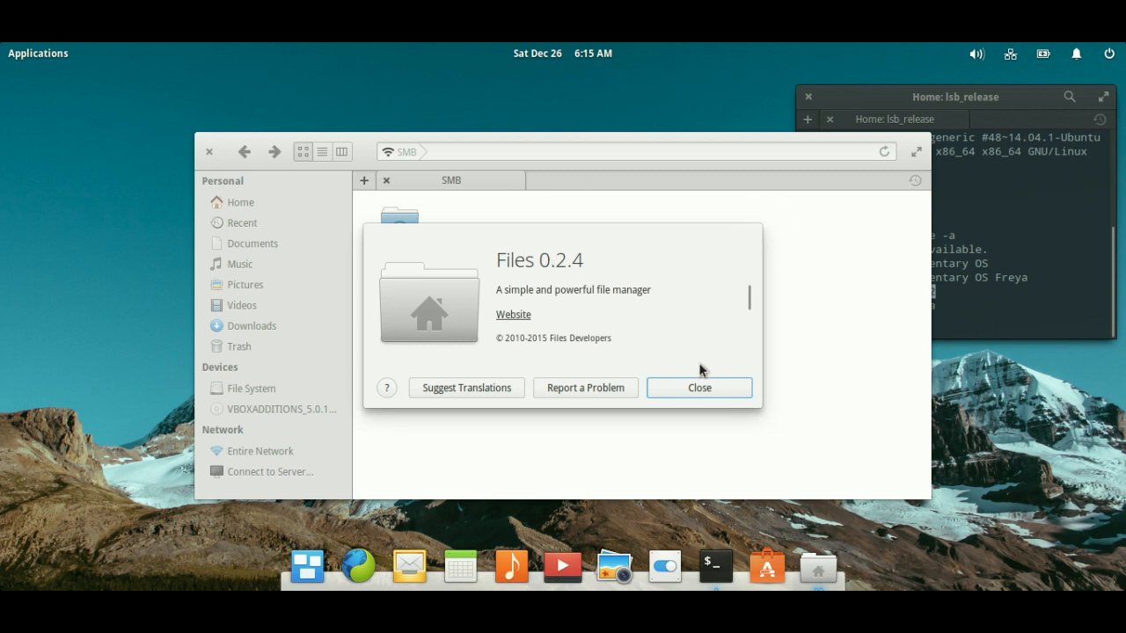
pyautogui.click(700, 389)
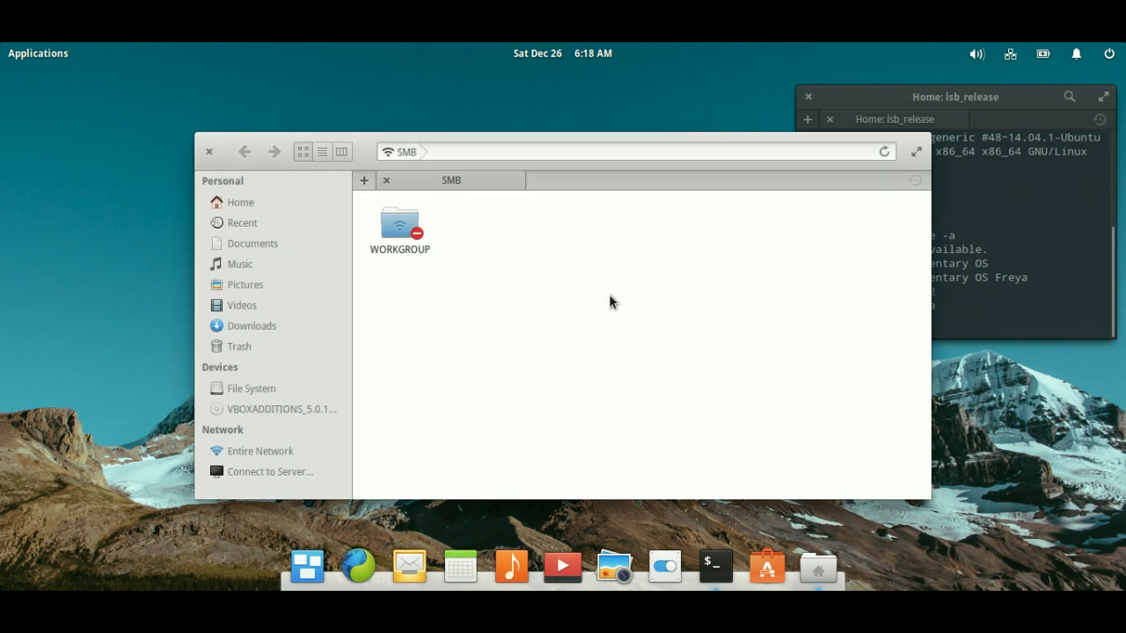
pyautogui.moveTo(795, 211)
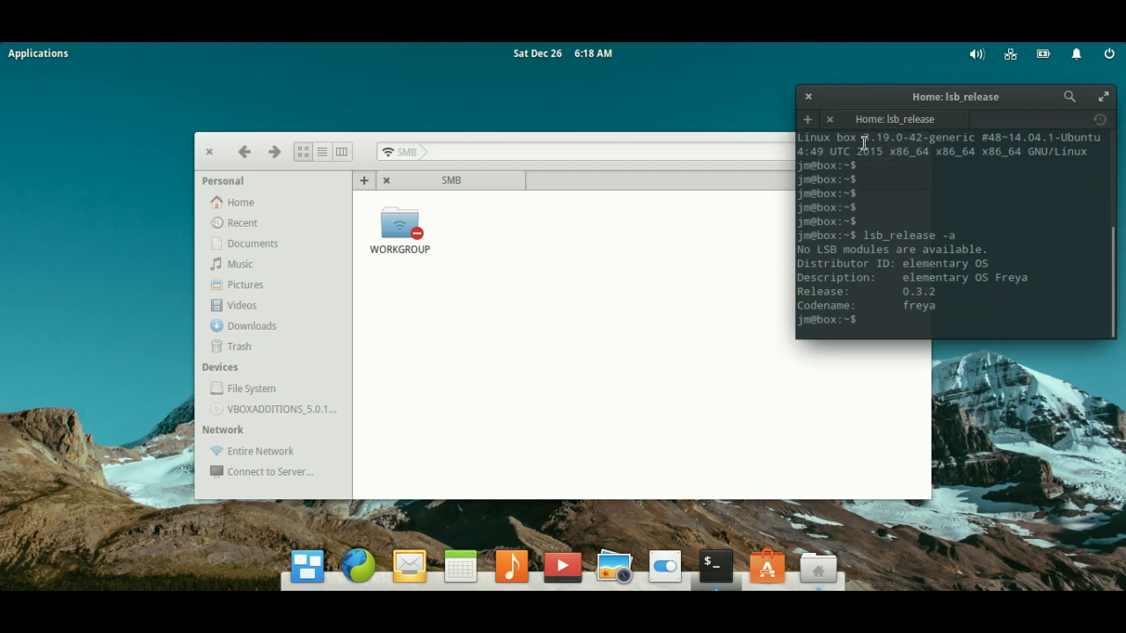
# Step: Raise the release-info terminal above Files, then launch the Videos player
pyautogui.doubleClick(879, 138)
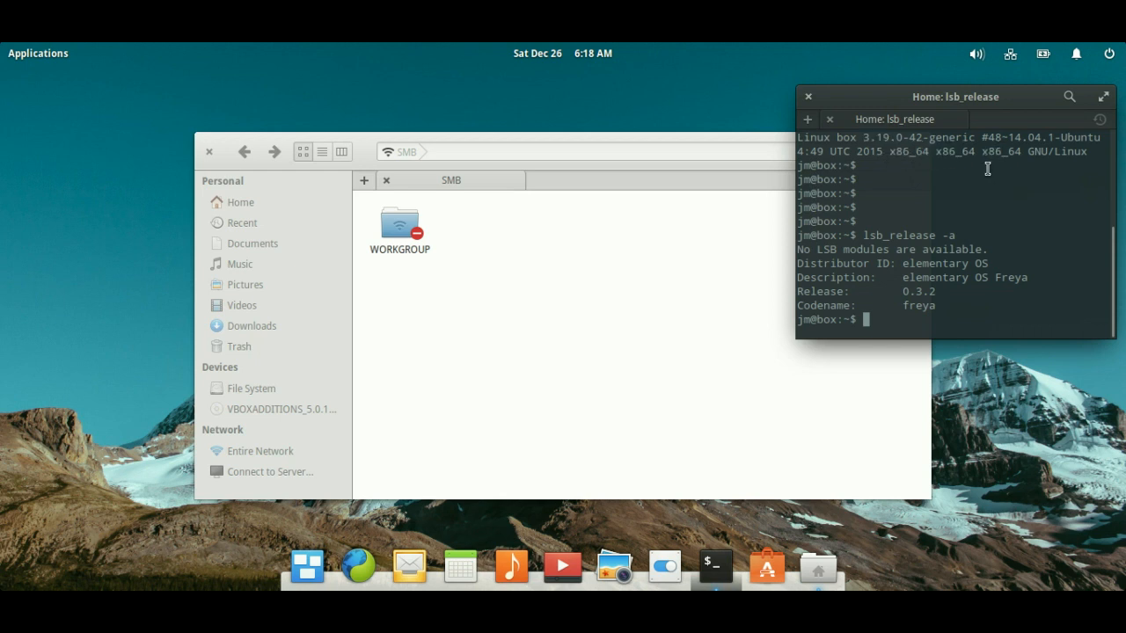
pyautogui.moveTo(978, 167)
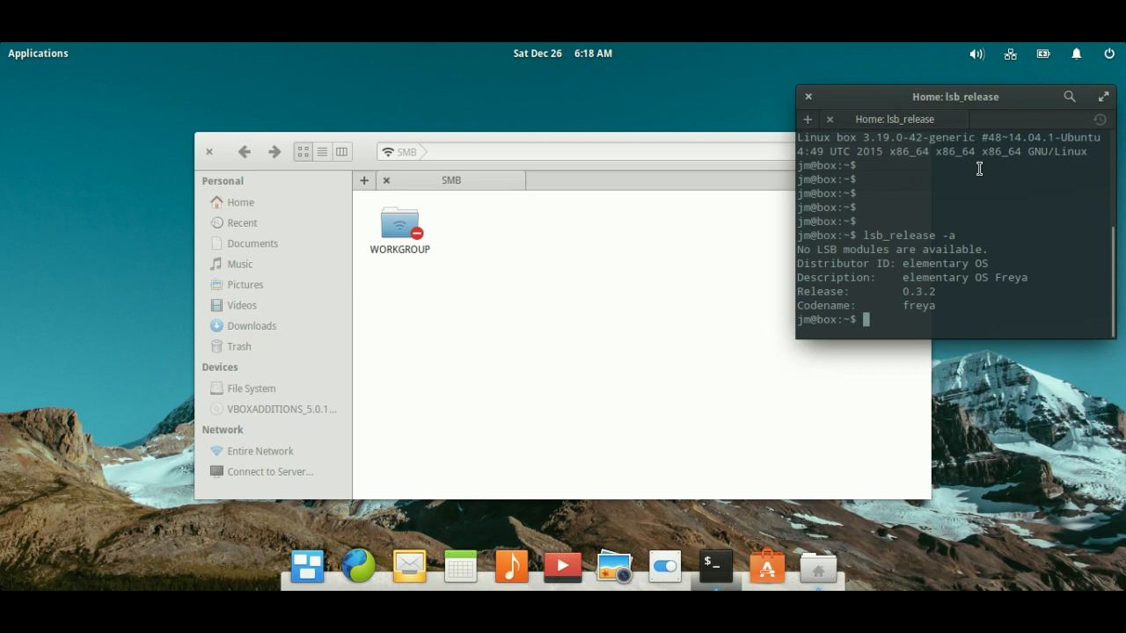
pyautogui.moveTo(461, 573)
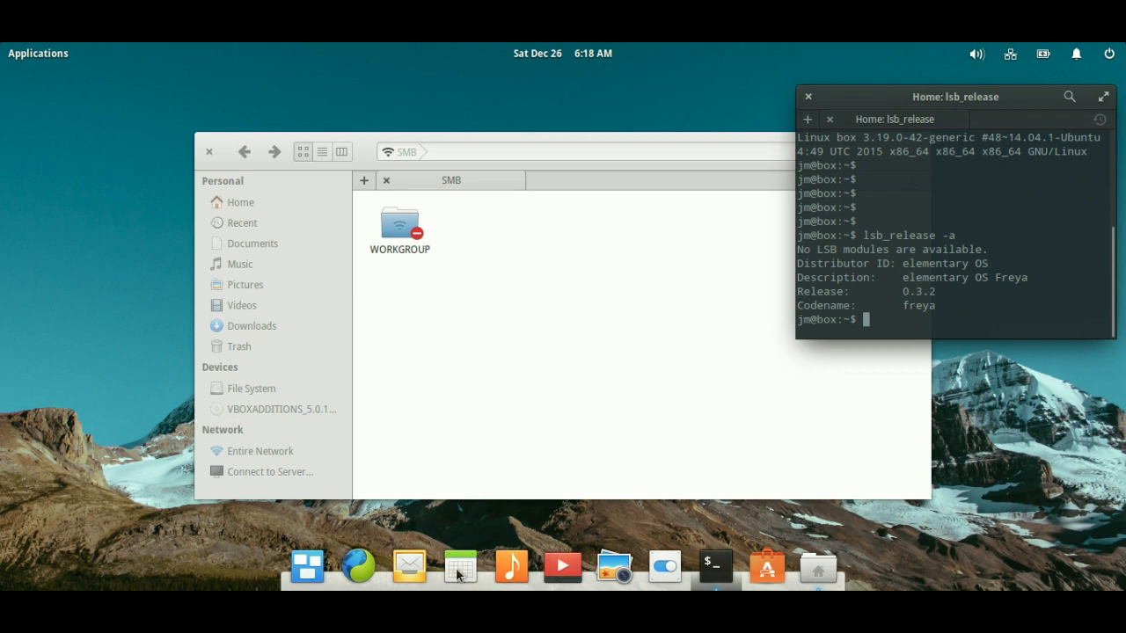
pyautogui.moveTo(514, 566)
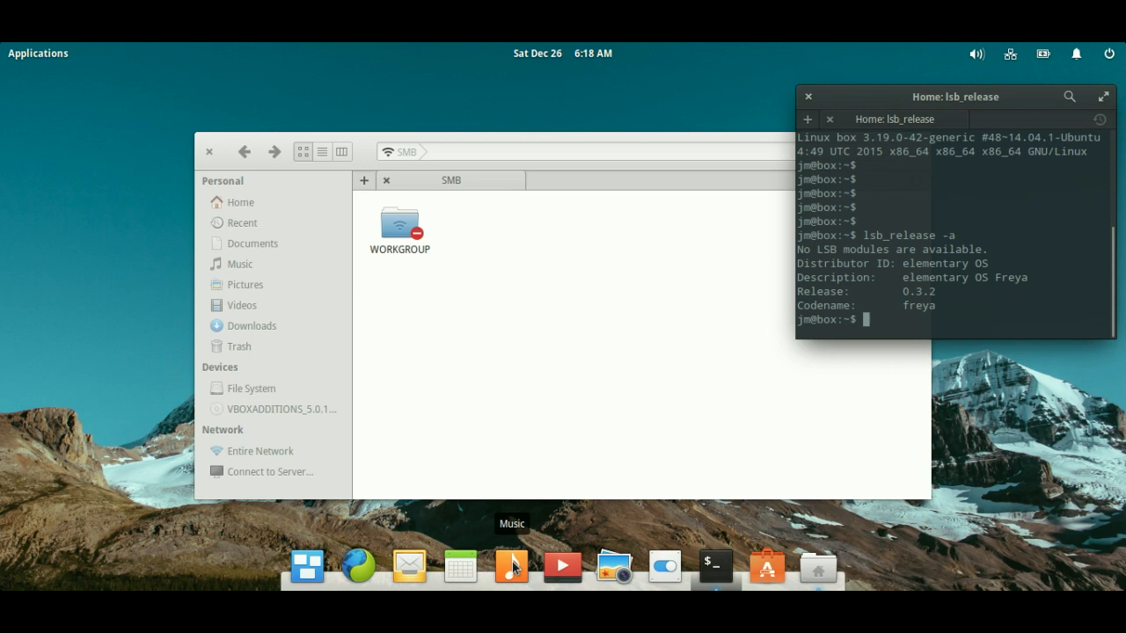
pyautogui.moveTo(563, 568)
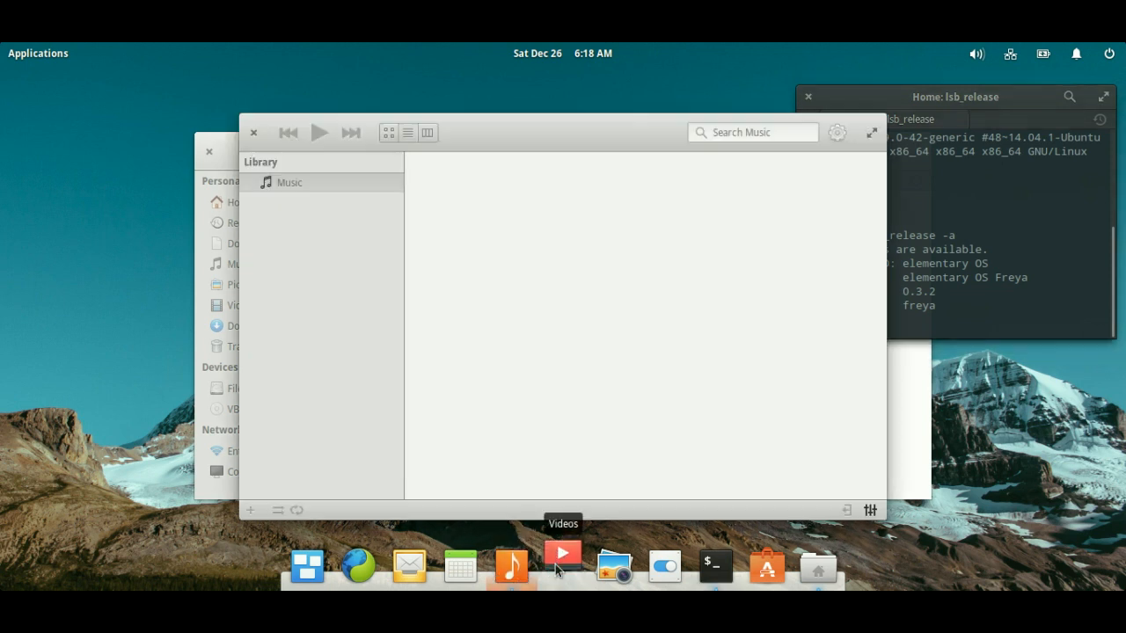
pyautogui.click(563, 567)
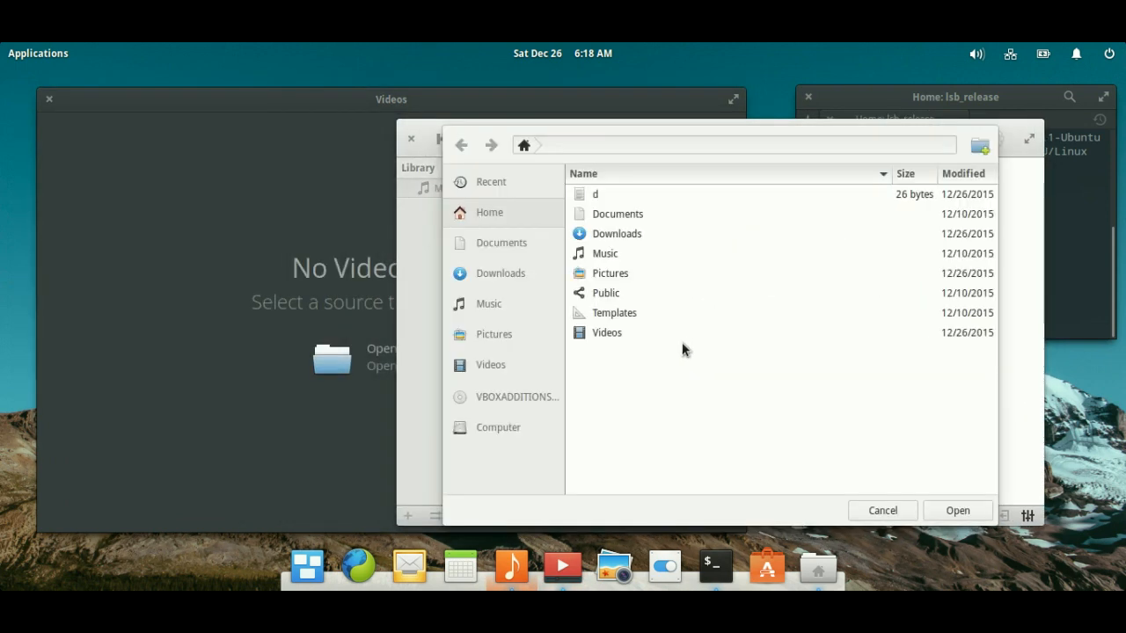
pyautogui.moveTo(890, 524)
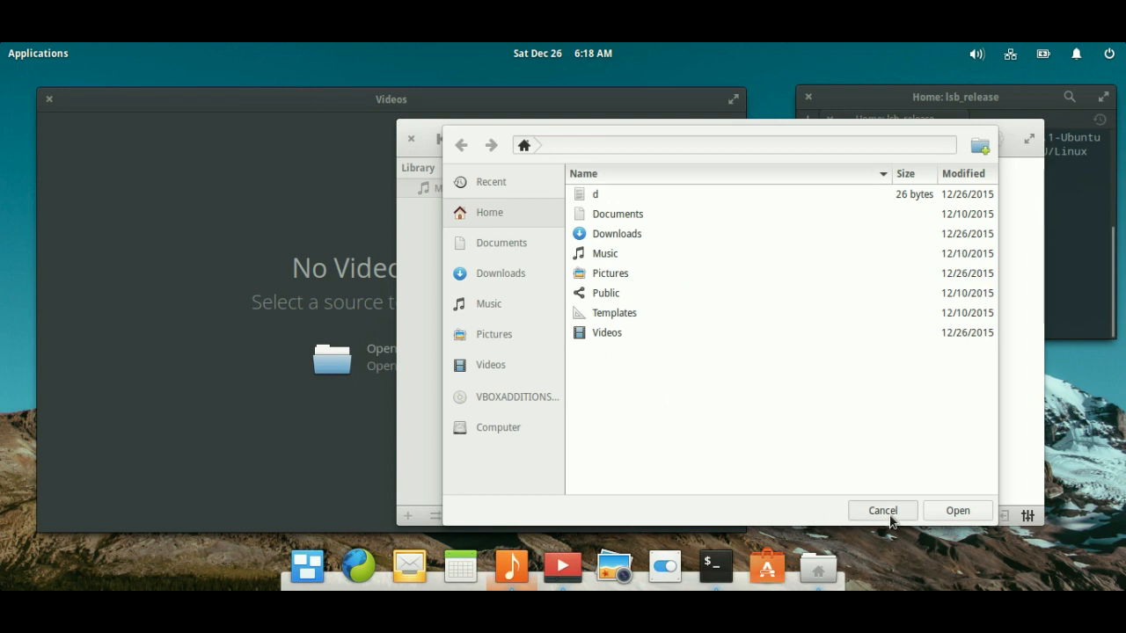
# Step: Cancel the Videos file chooser, leaving 'No Videos Open' beside Music's empty library
pyautogui.click(883, 510)
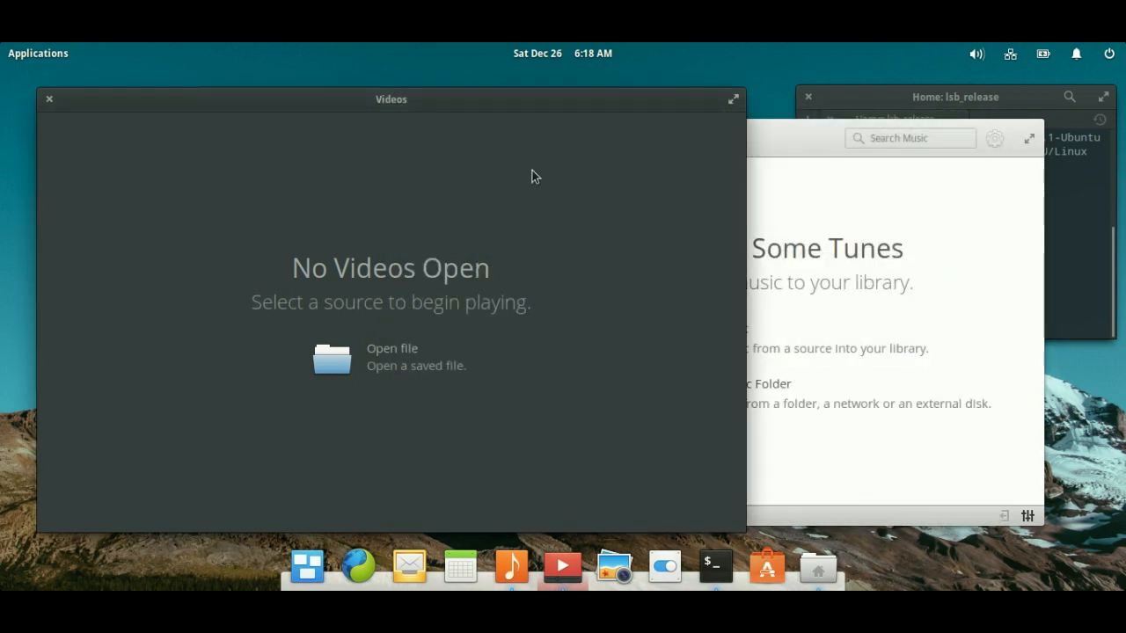
pyautogui.moveTo(981, 158)
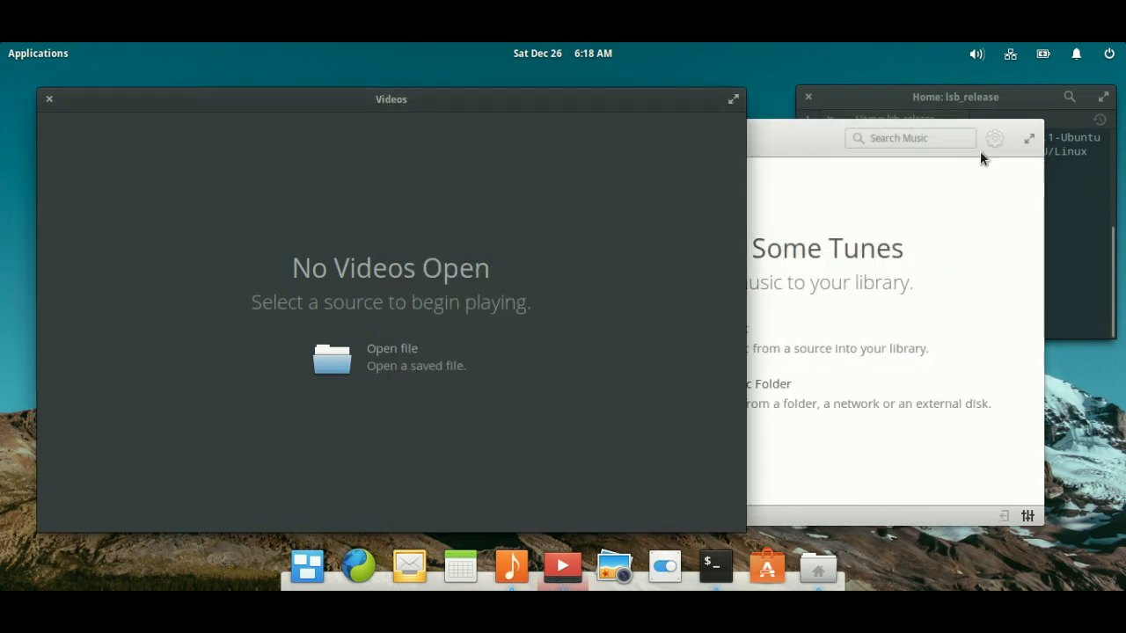
pyautogui.click(994, 137)
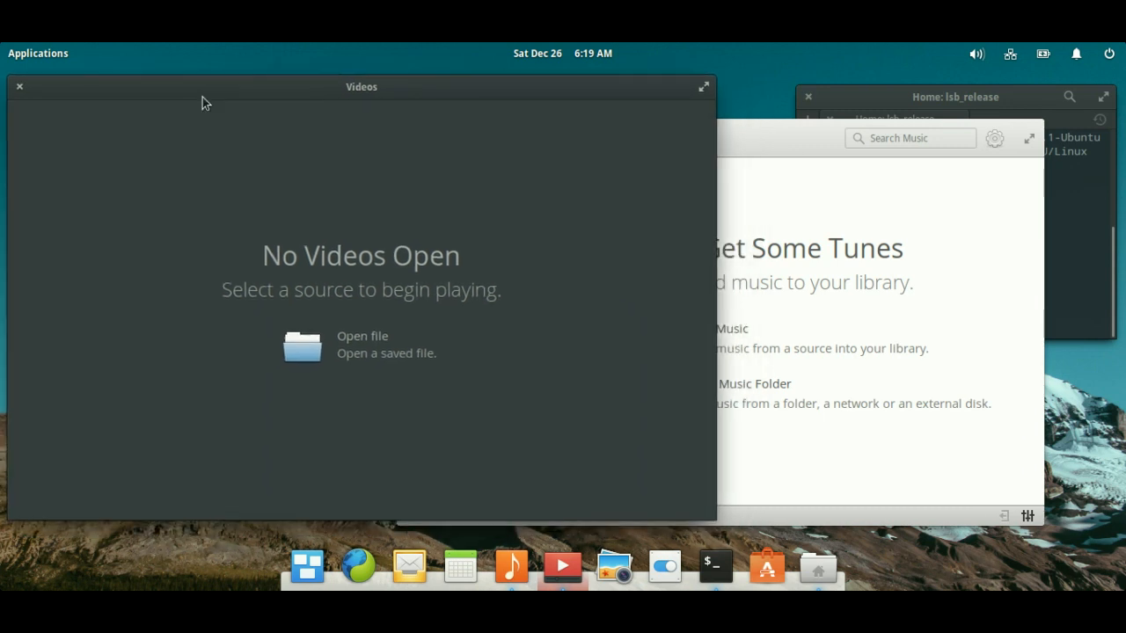
pyautogui.moveTo(387, 257)
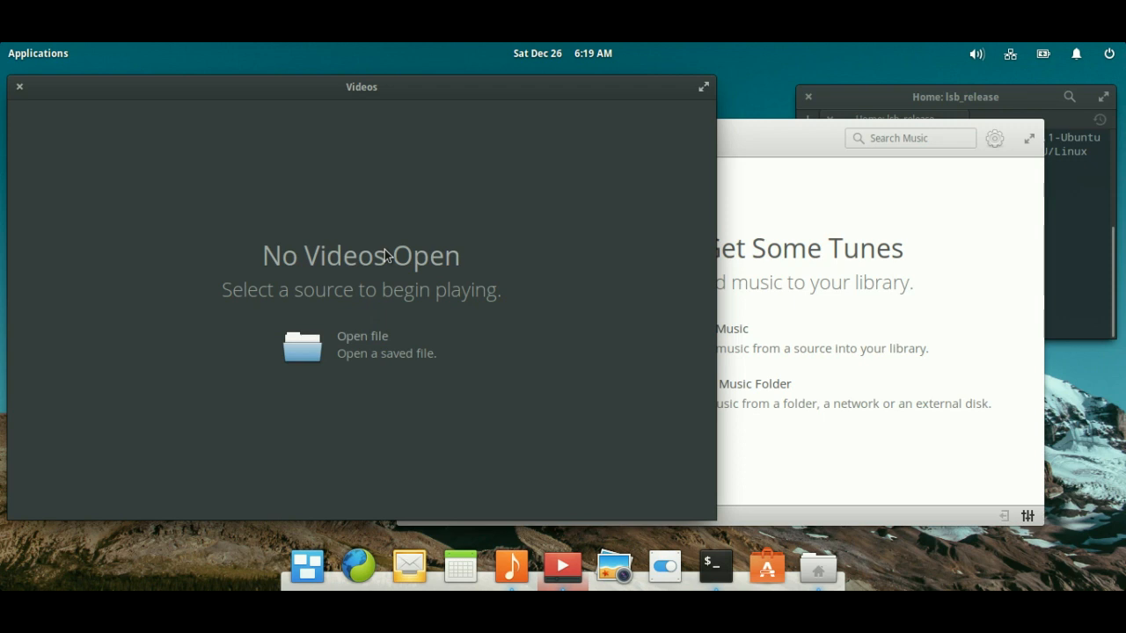
pyautogui.moveTo(60, 60)
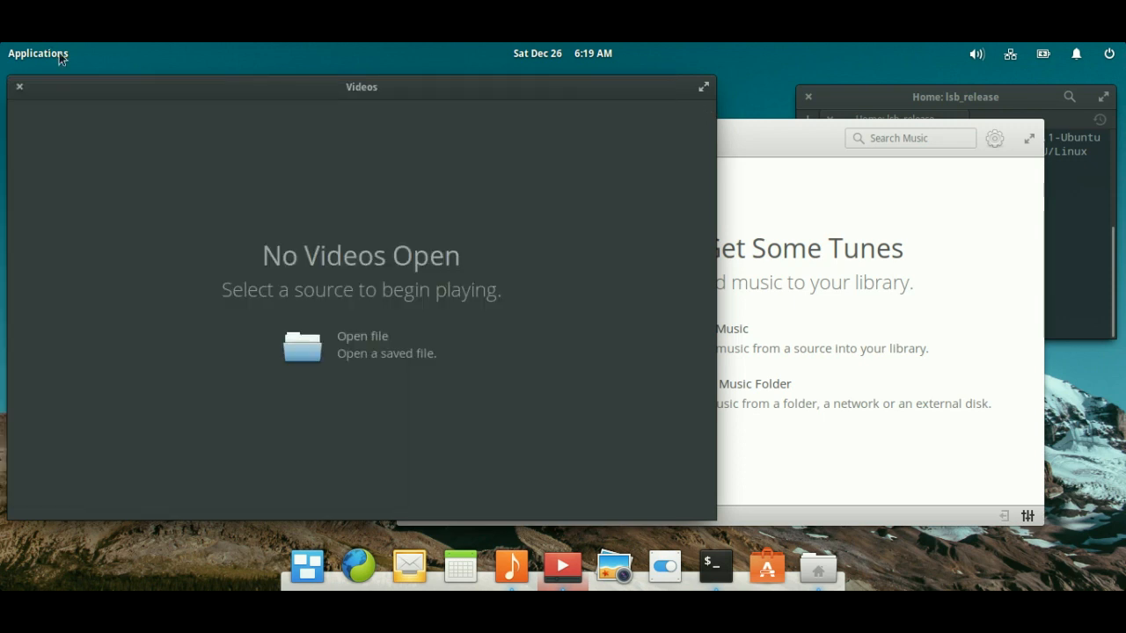
# Step: Reopen the Applications menu showing the installed apps grid
pyautogui.click(38, 53)
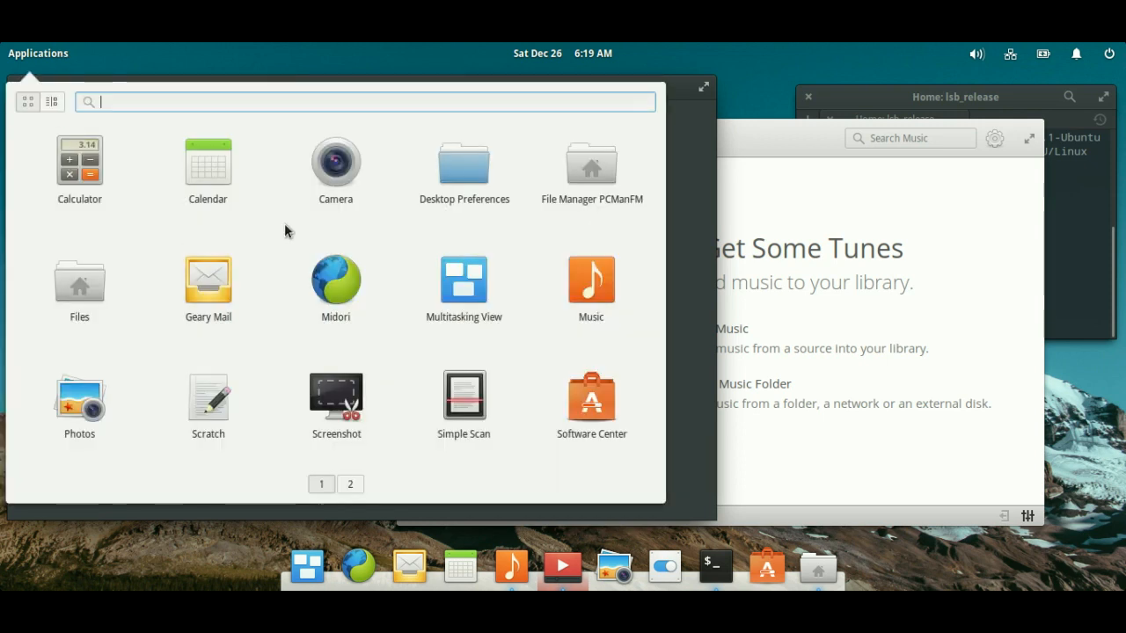
pyautogui.moveTo(383, 299)
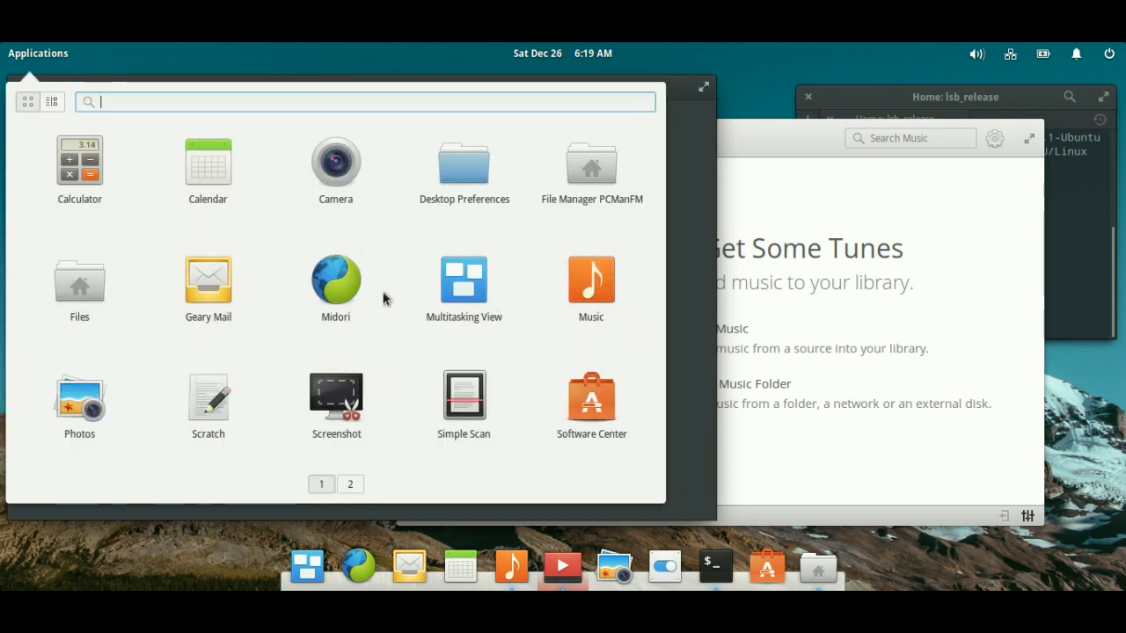
pyautogui.moveTo(343, 282)
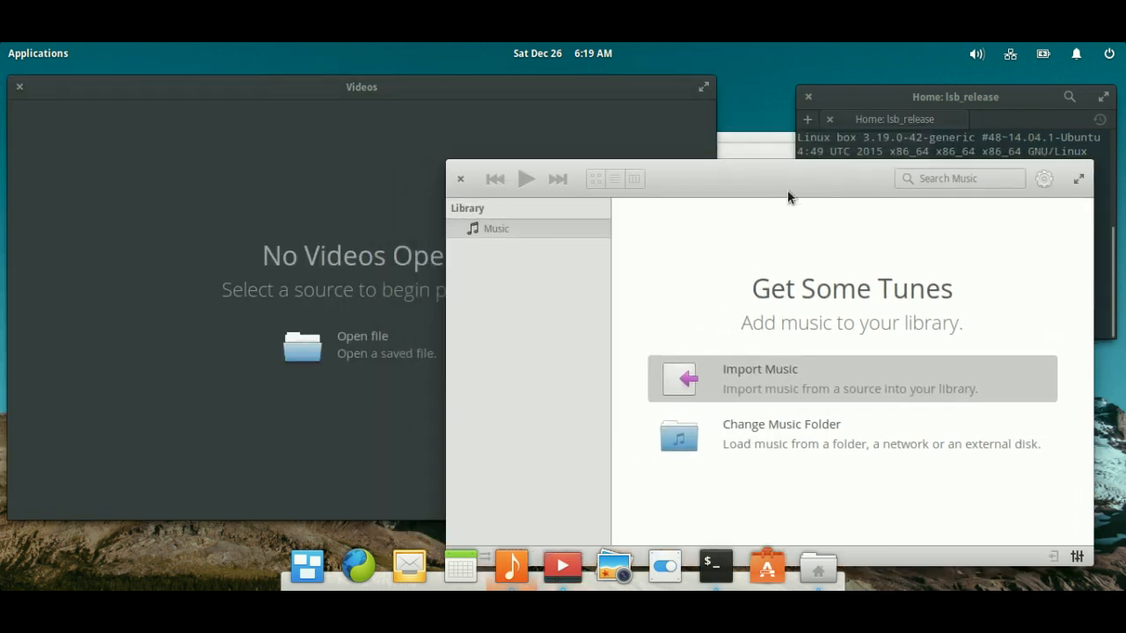
pyautogui.moveTo(782, 187)
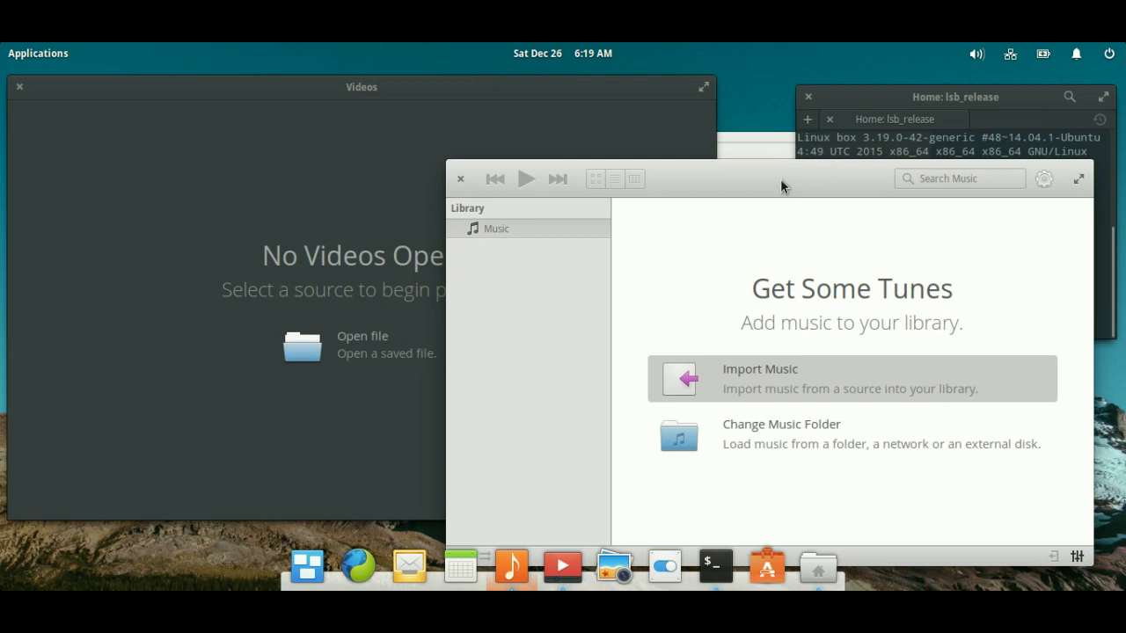
pyautogui.moveTo(215, 180)
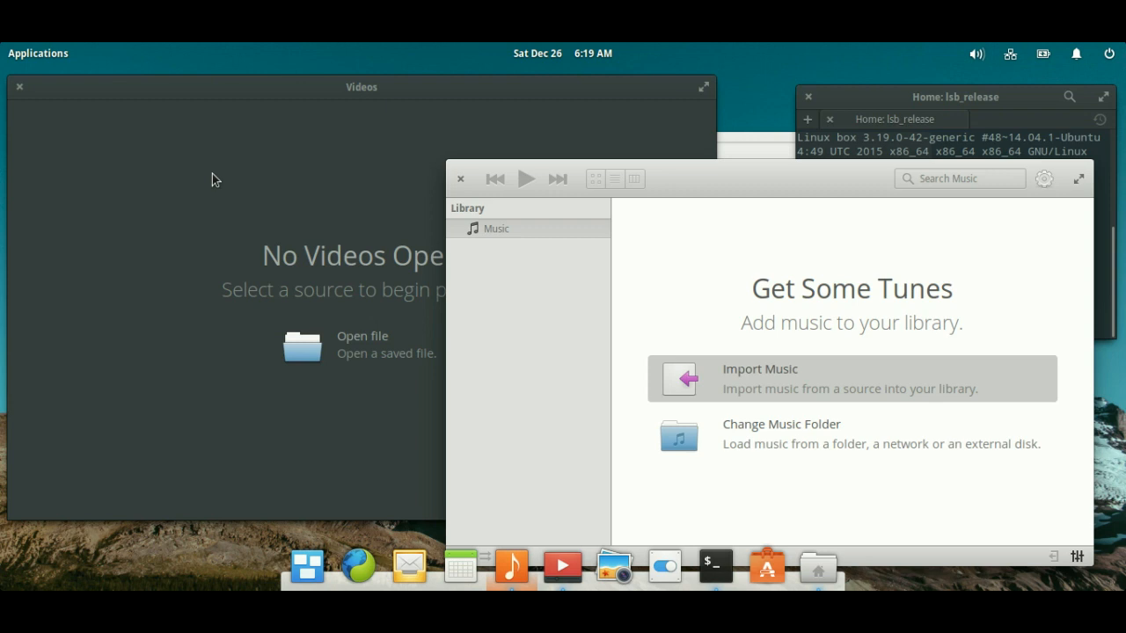
# Step: Bring Music's empty library with Import Music and Change Music Folder to the front
pyautogui.click(954, 97)
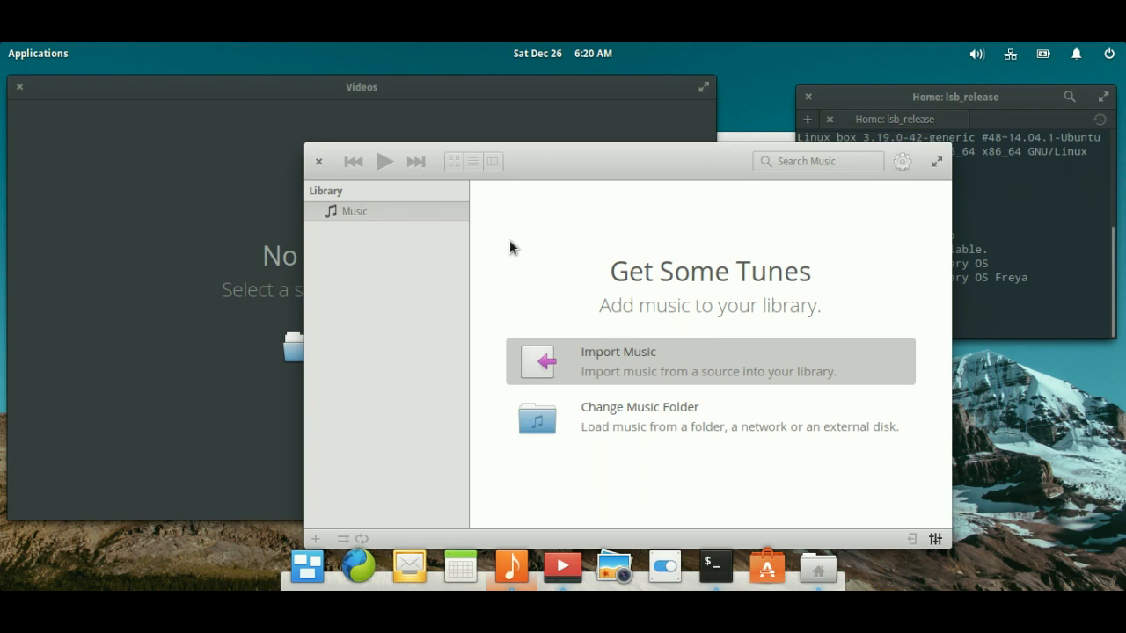
pyautogui.moveTo(324, 161)
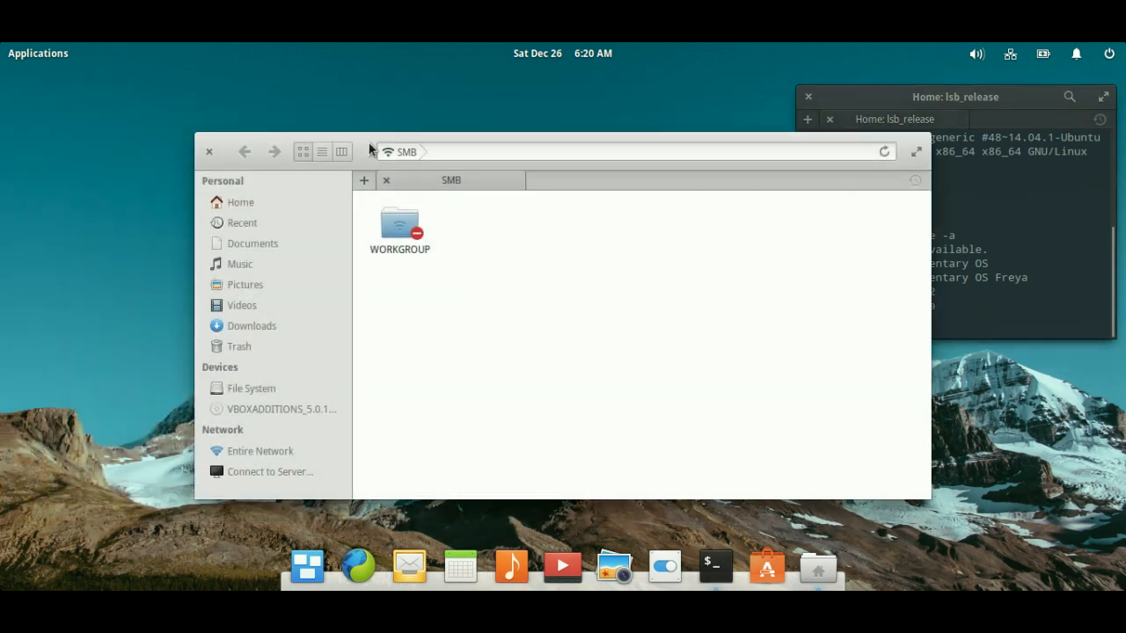
pyautogui.moveTo(411, 165)
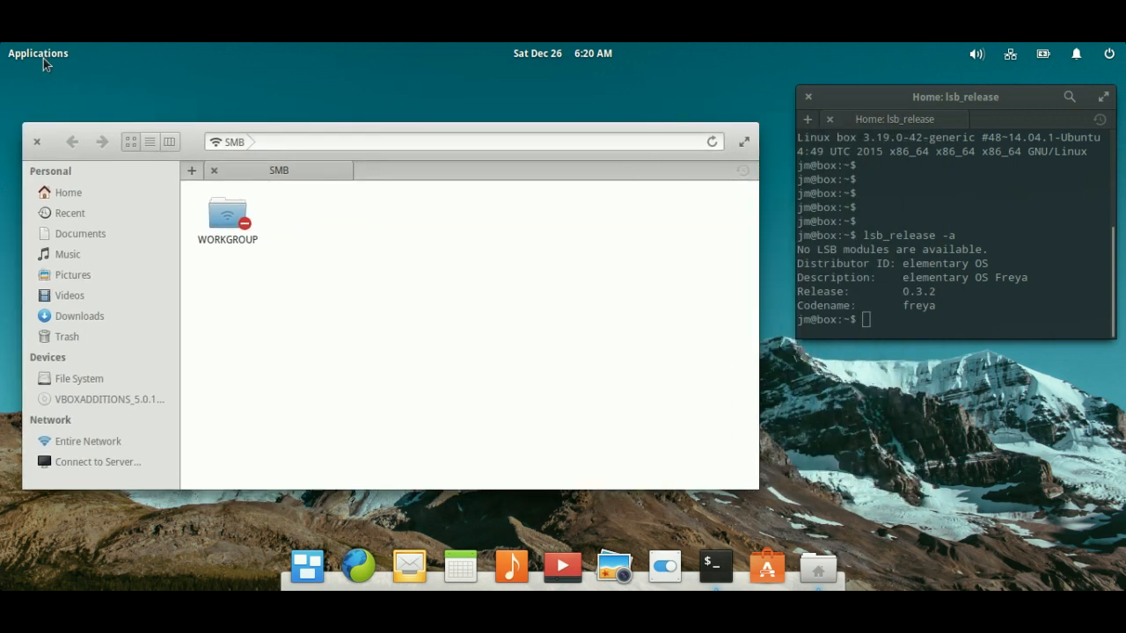
pyautogui.moveTo(17, 131)
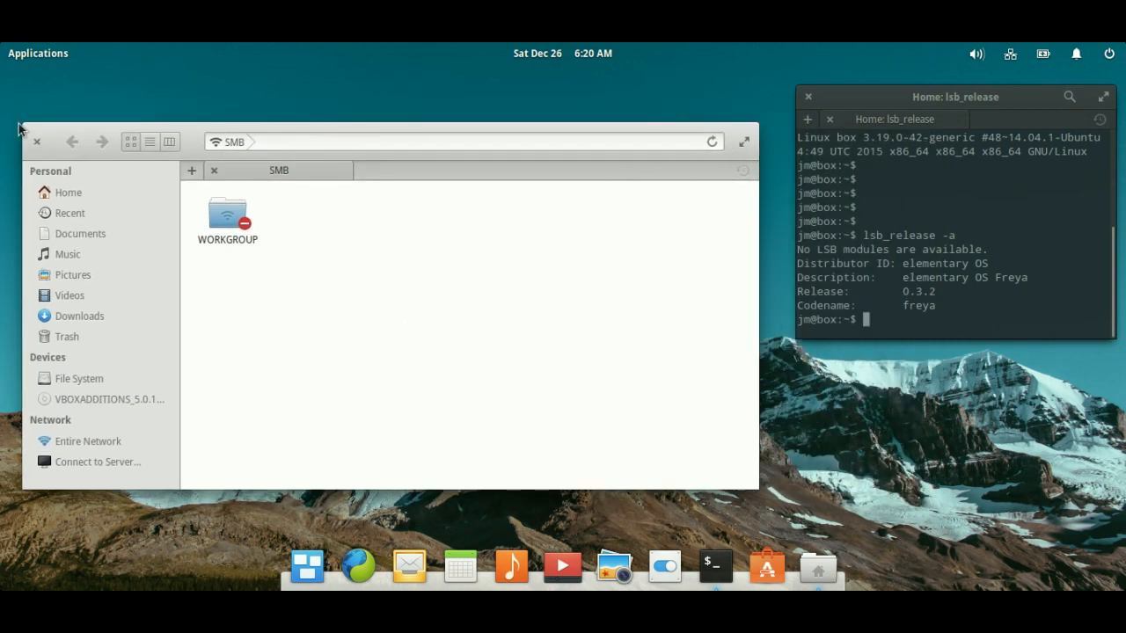
# Step: Close Files, briefly open and close Midori, then select the codename Freya in the terminal
pyautogui.click(40, 141)
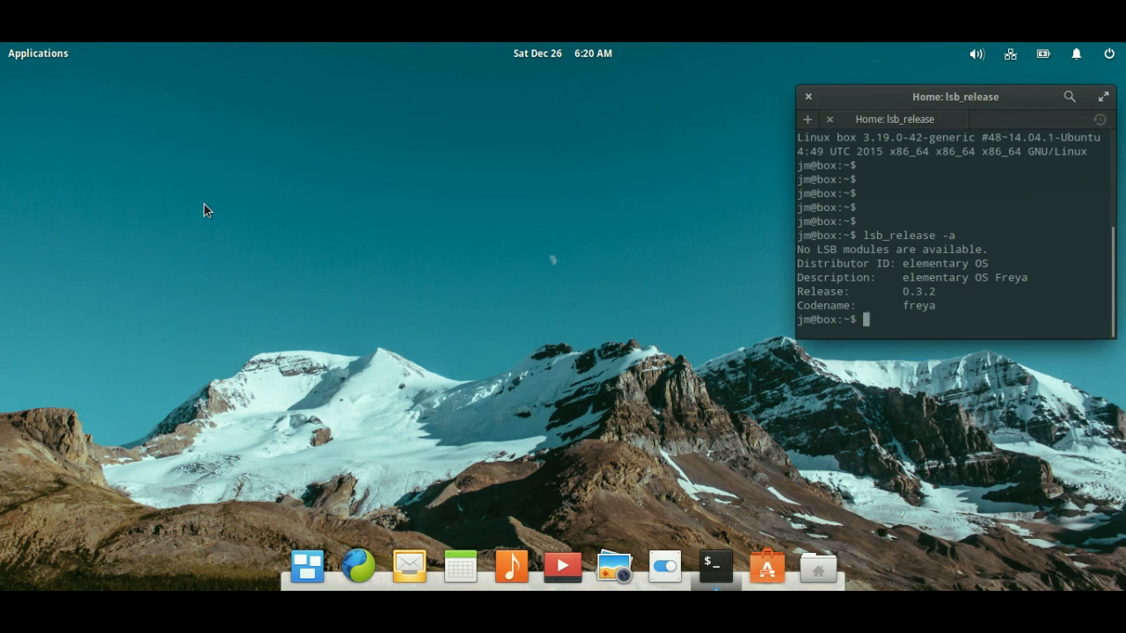
pyautogui.moveTo(519, 320)
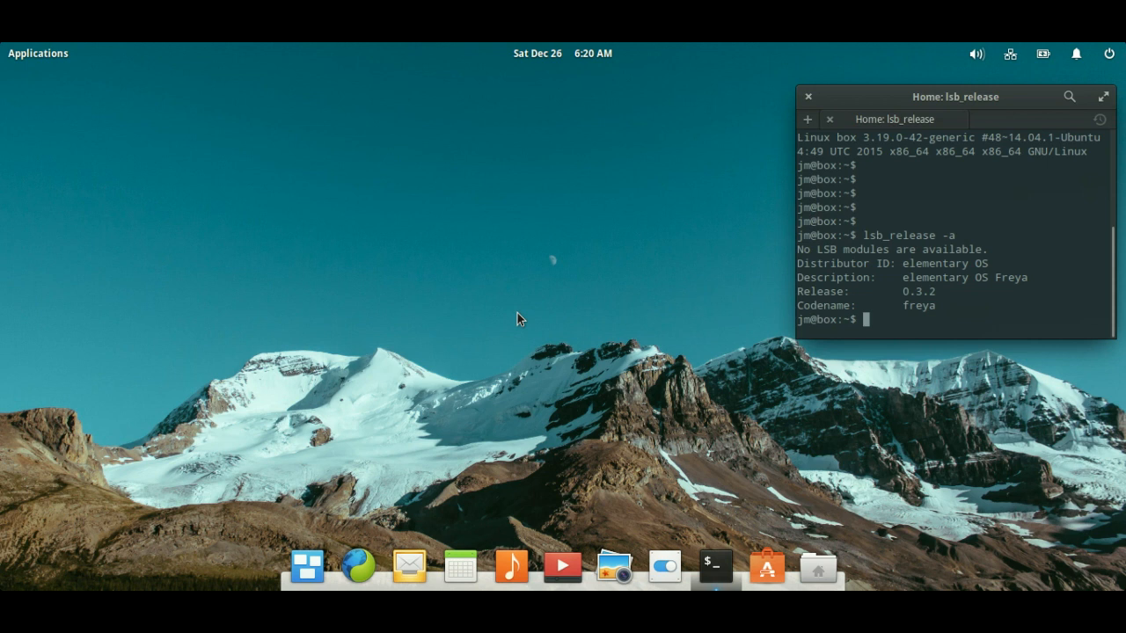
pyautogui.moveTo(461, 568)
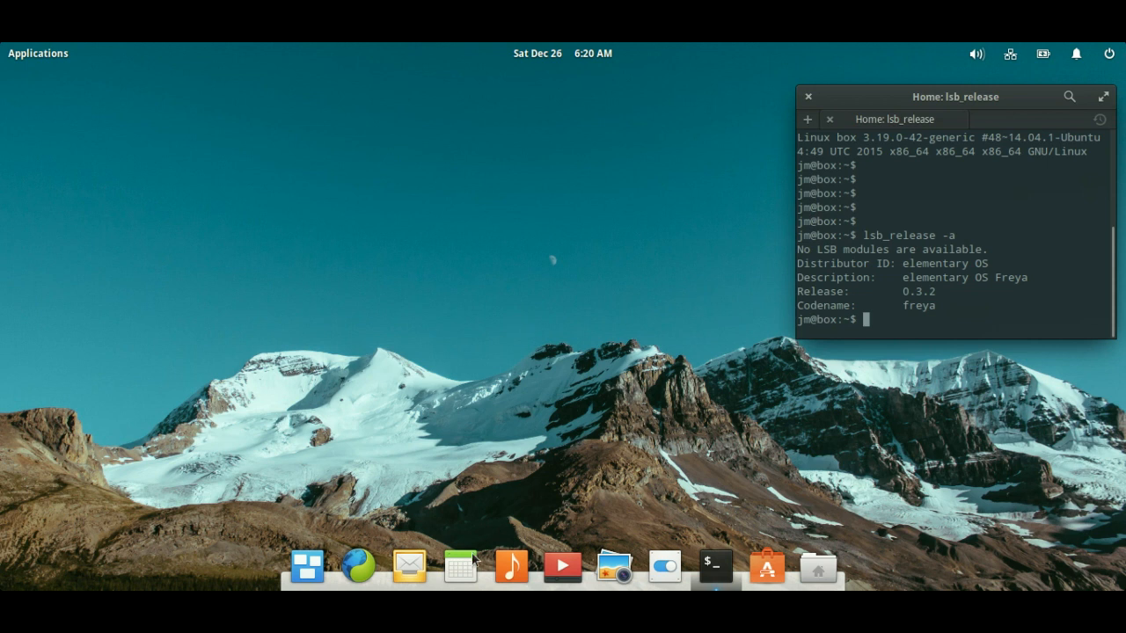
pyautogui.moveTo(363, 568)
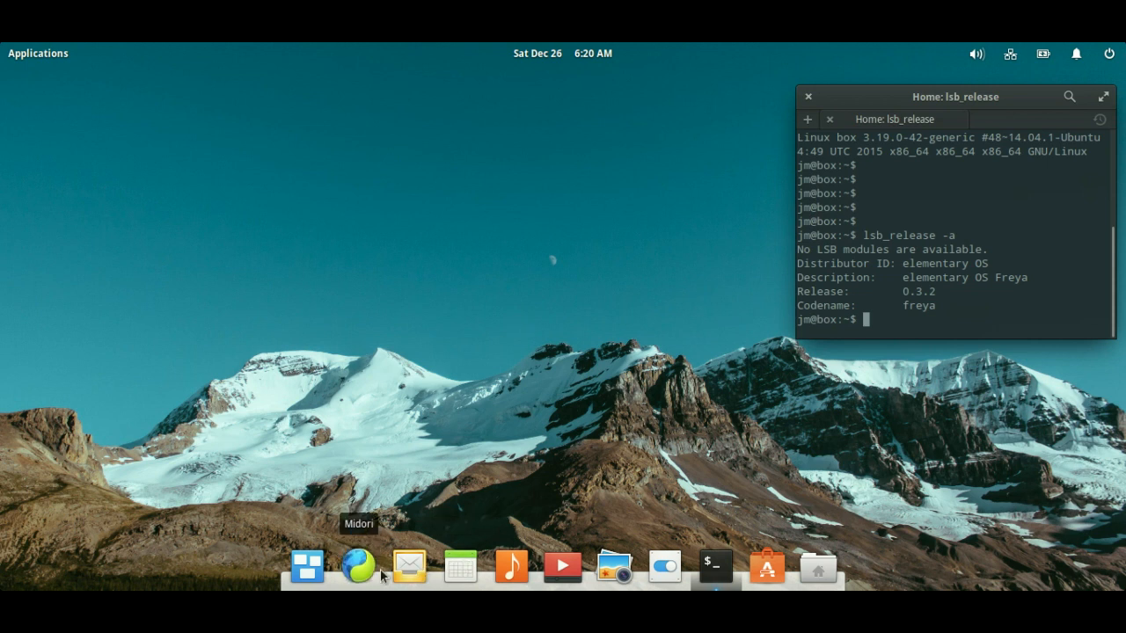
pyautogui.click(359, 566)
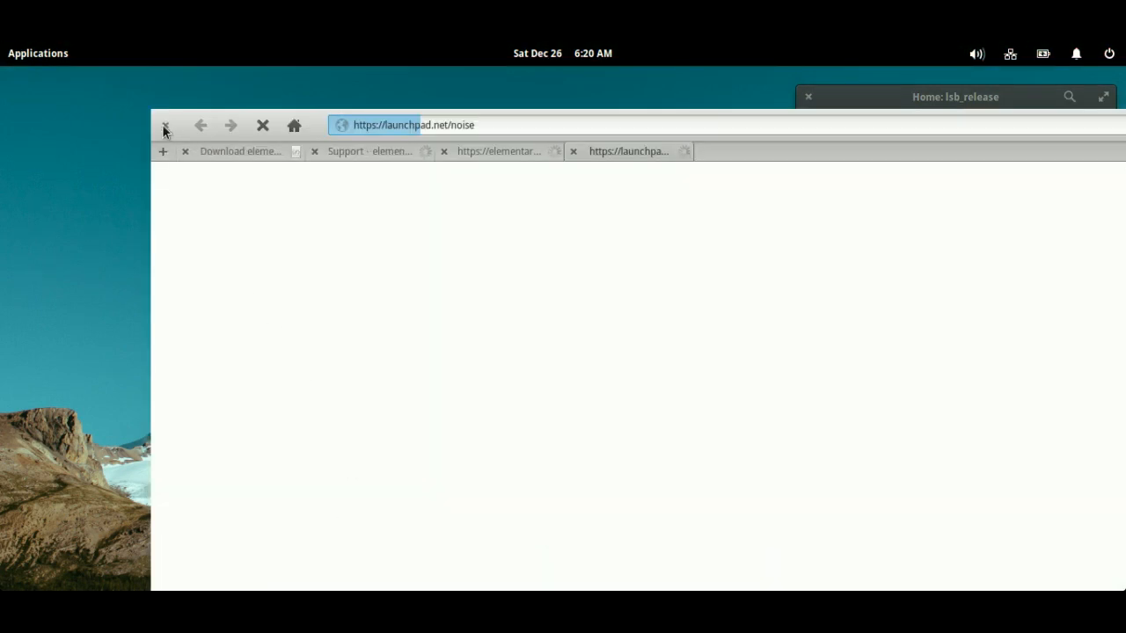
pyautogui.click(165, 125)
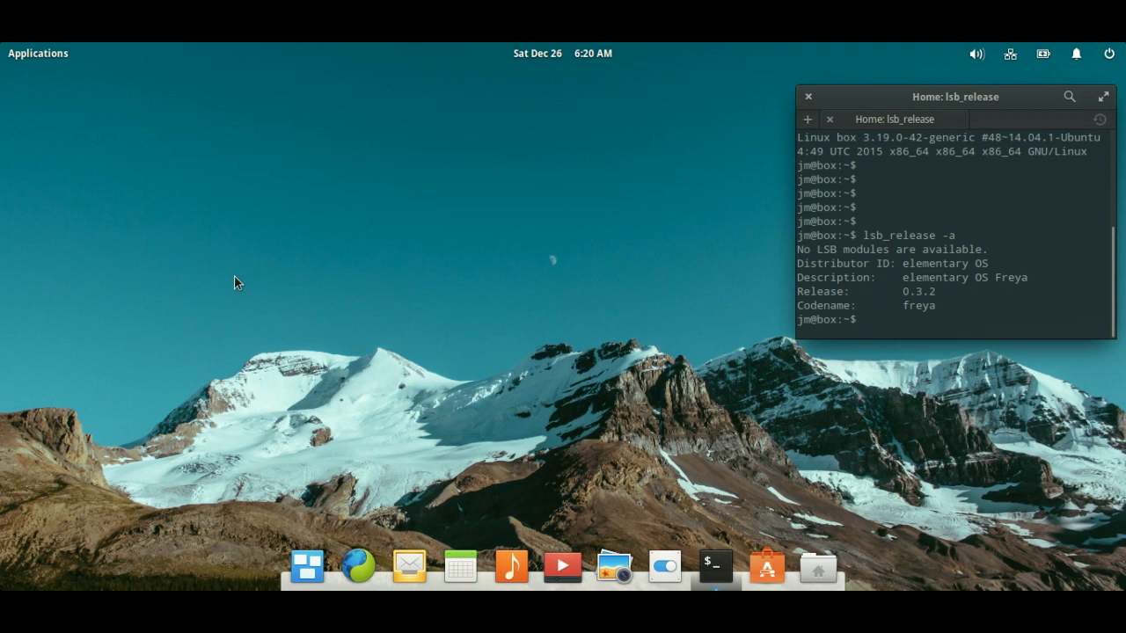
pyautogui.doubleClick(1010, 278)
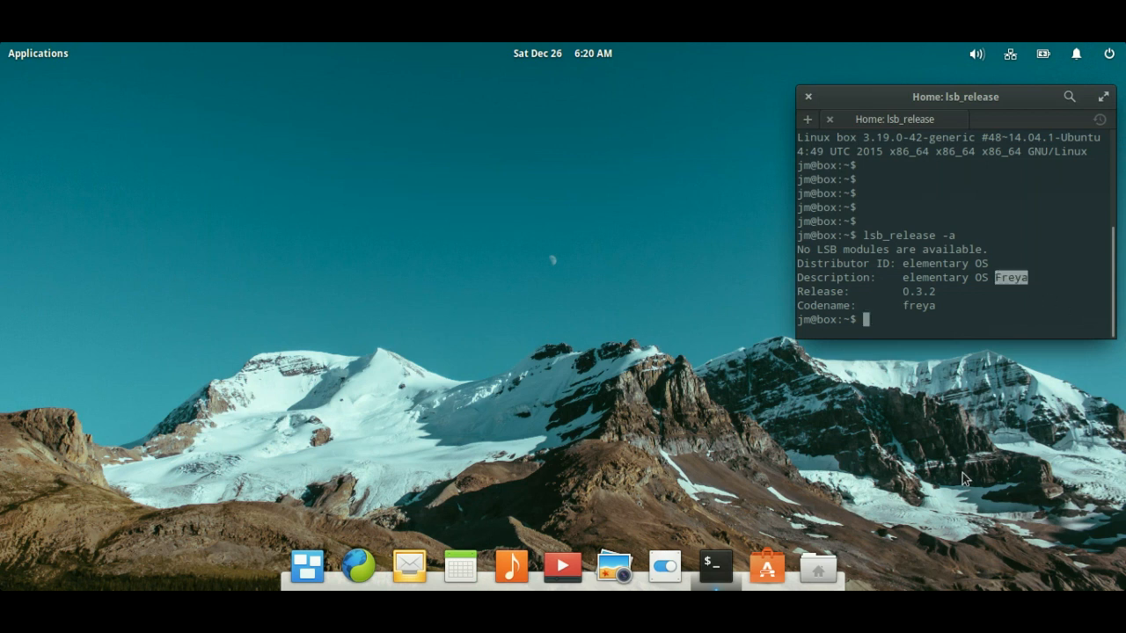
pyautogui.moveTo(966, 440)
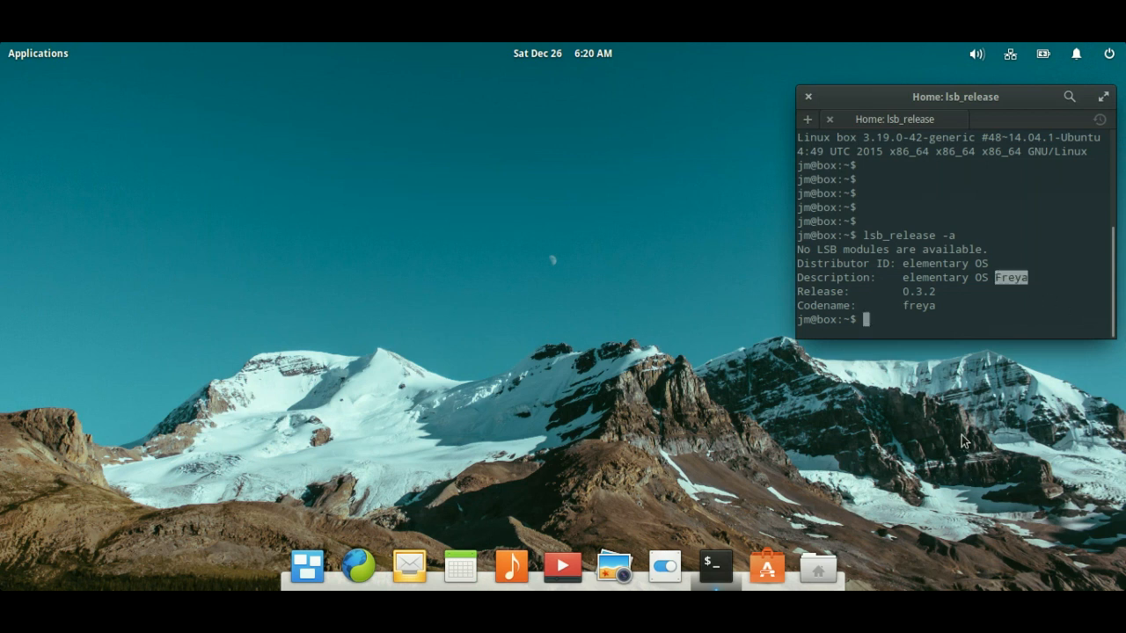